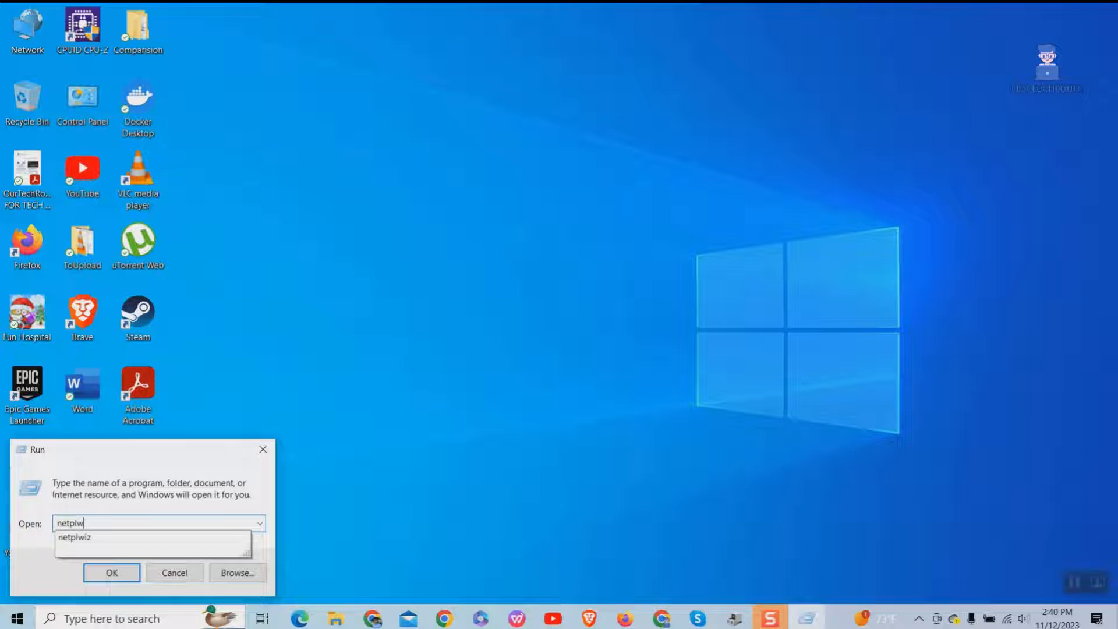
- Launch netplwiz from the Run box to show the single user account
click(112, 573)
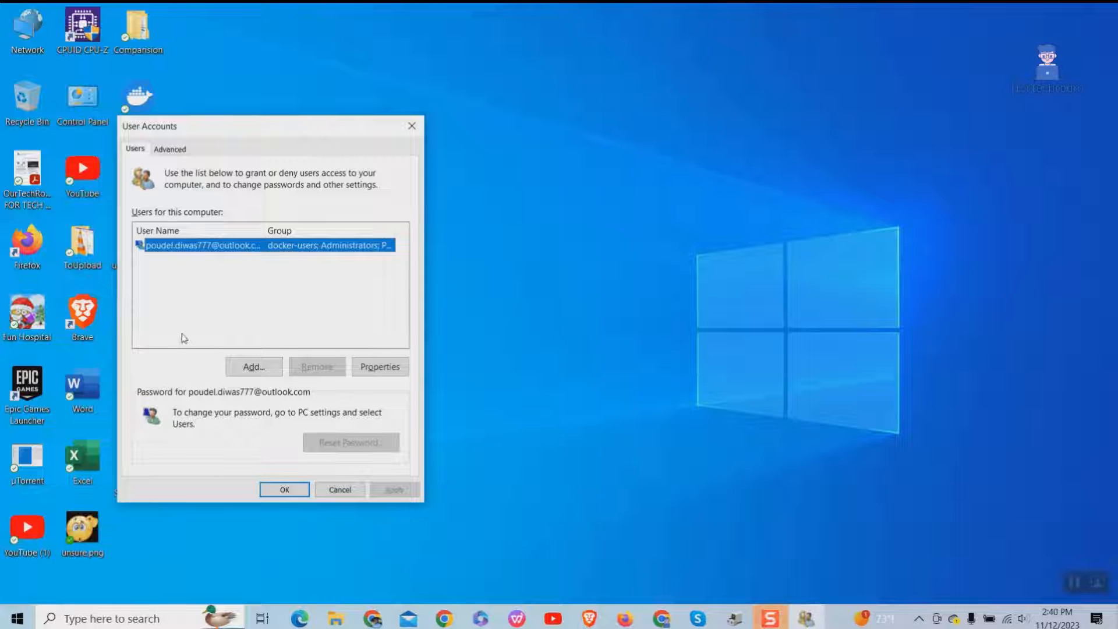
mouse_move(200, 196)
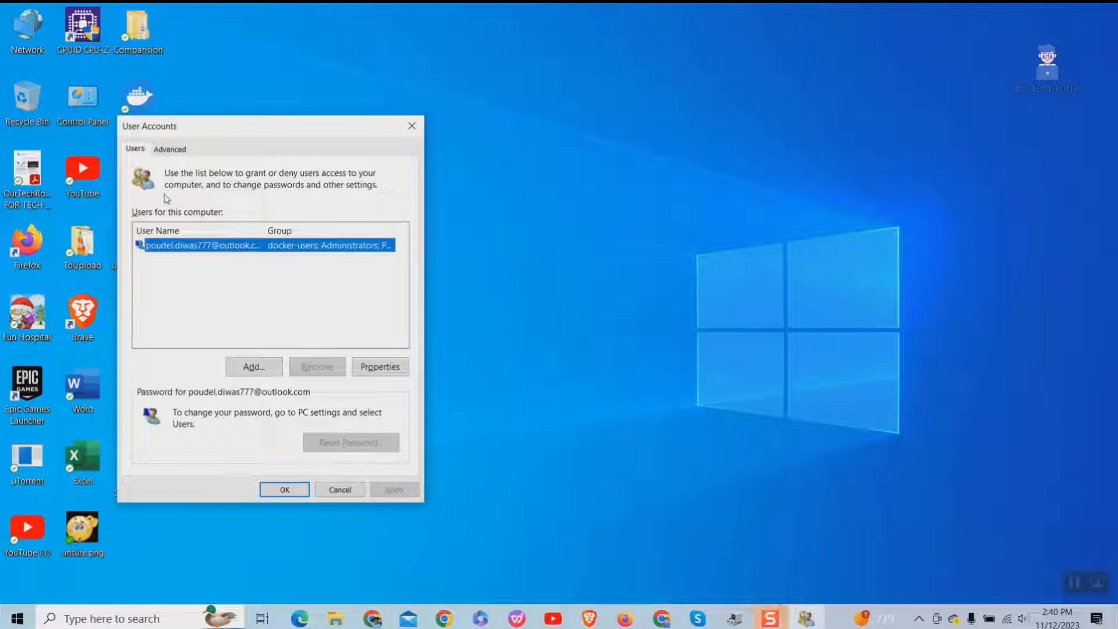
mouse_move(296, 193)
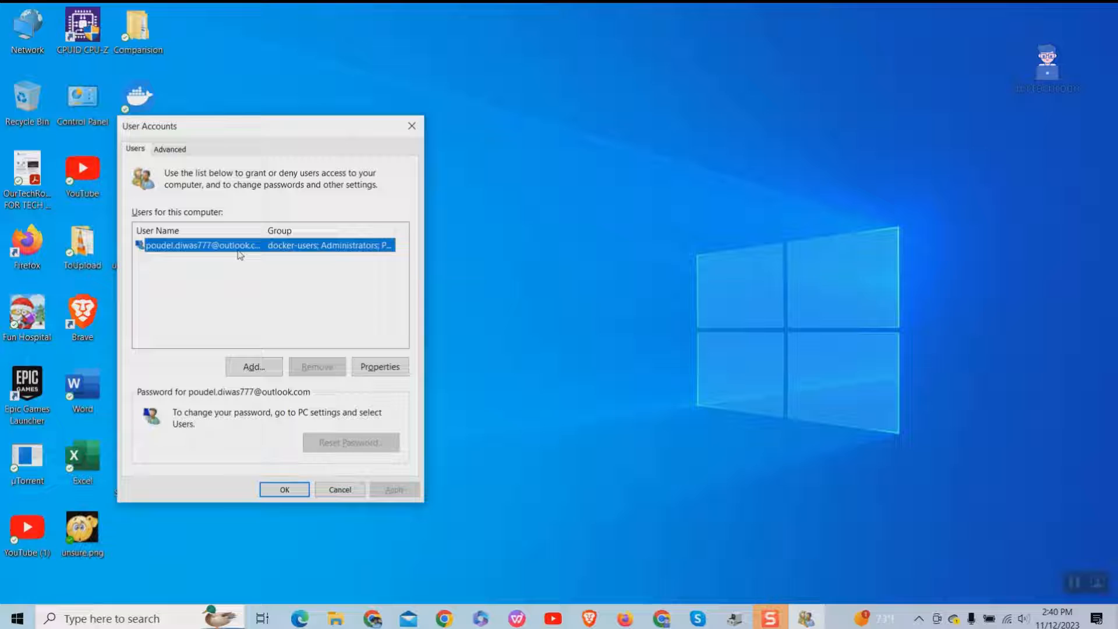
- Search Windows for 'regedit' and launch Registry Editor
text(registry Editor)
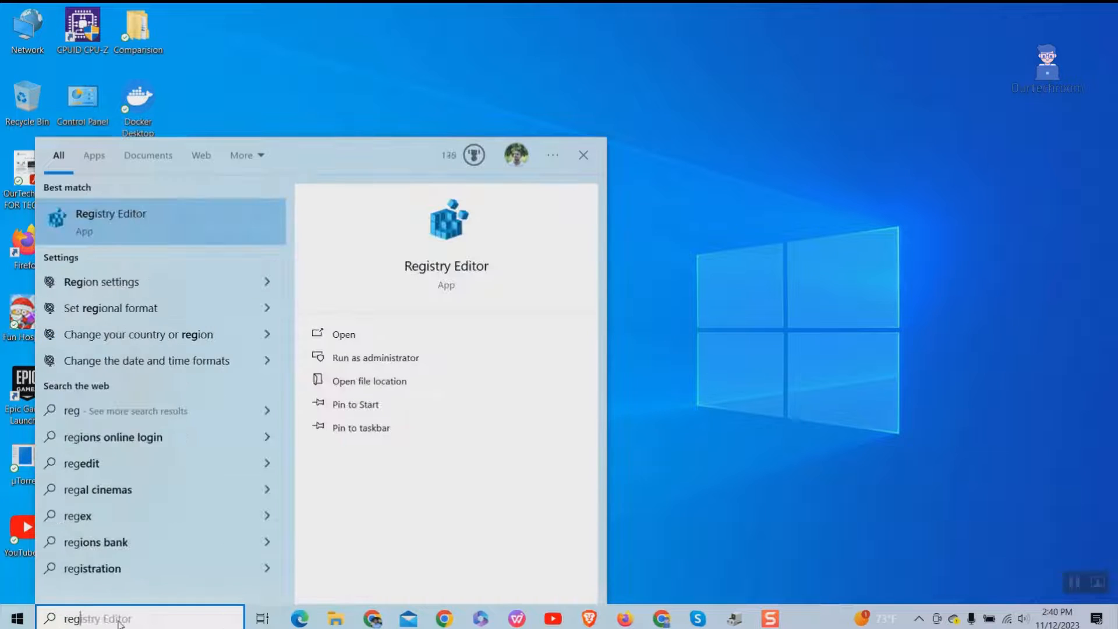
text(regedit)
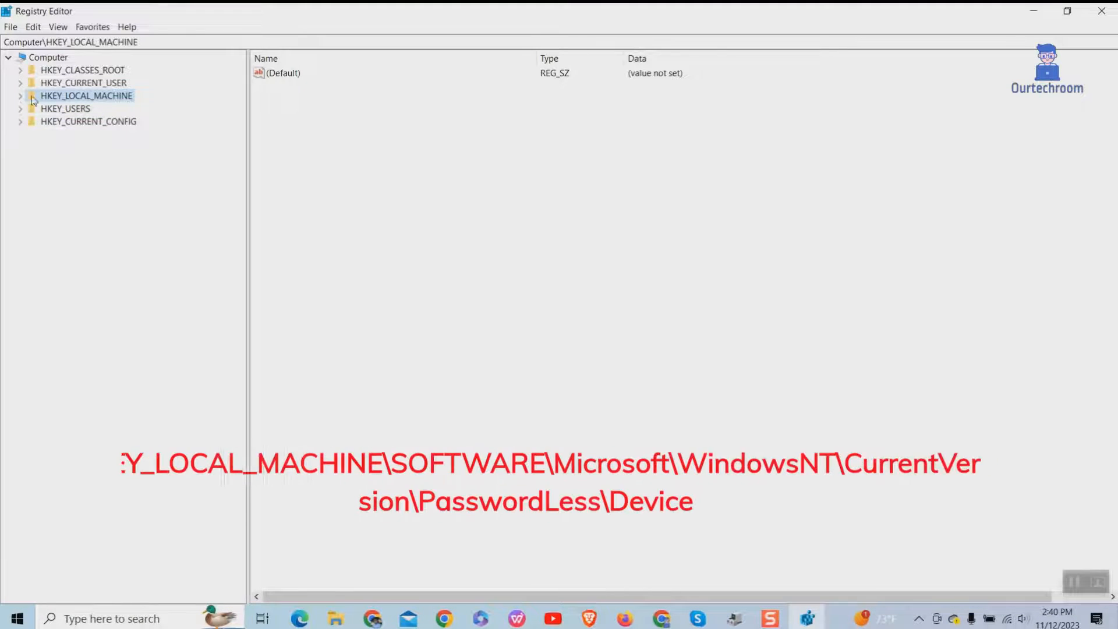
- Navigate HKEY_LOCAL_MACHINE > SOFTWARE > Microsoft > Windows NT to CurrentVersion
click(20, 95)
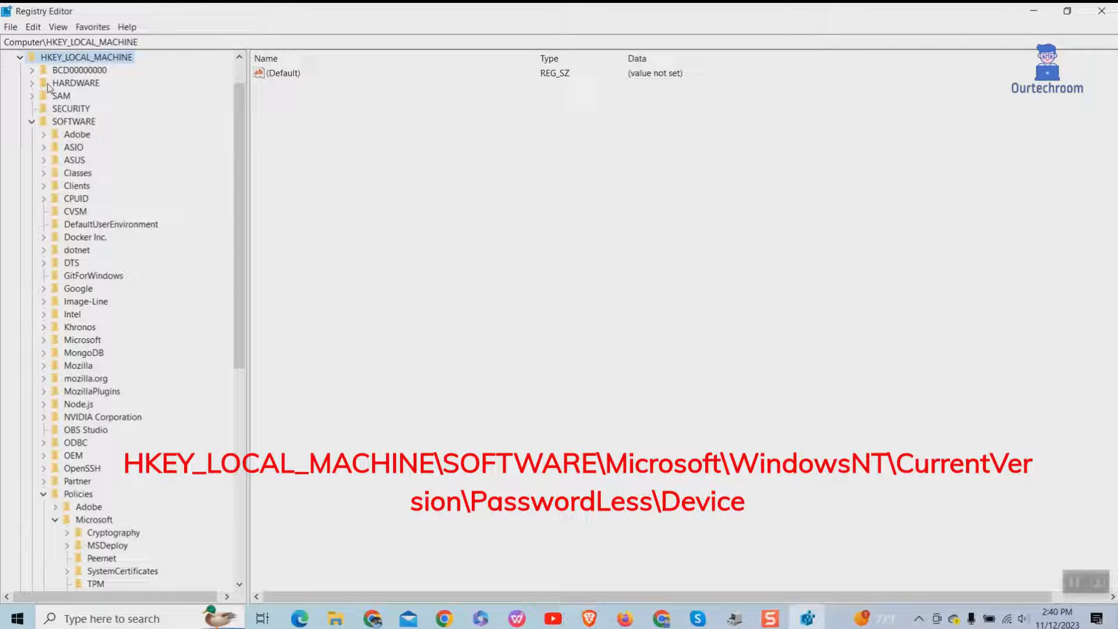
click(74, 121)
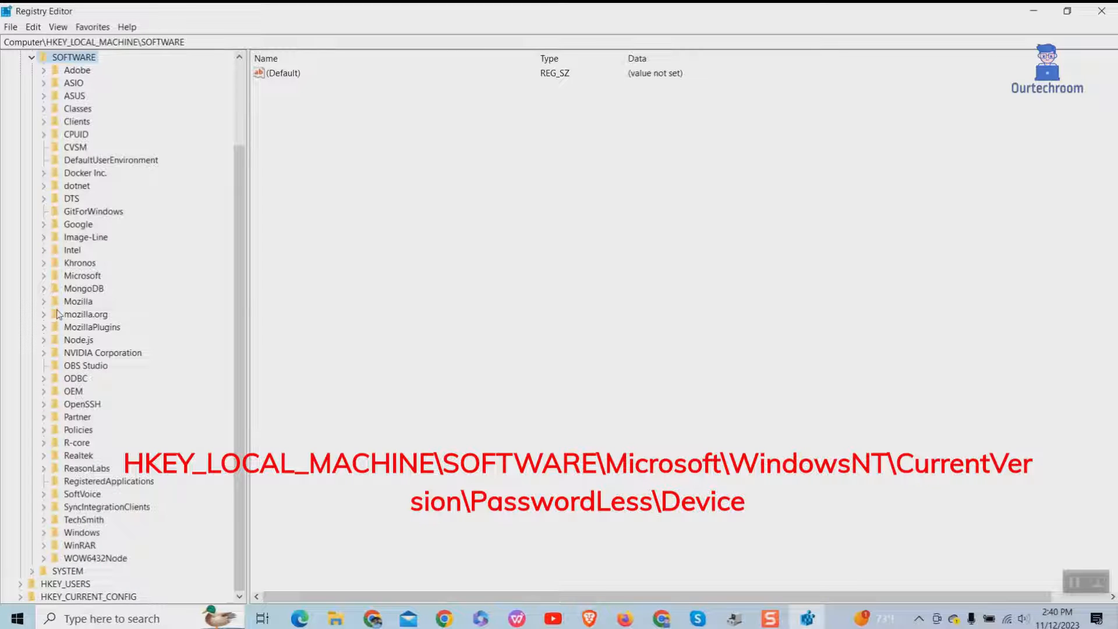
click(44, 275)
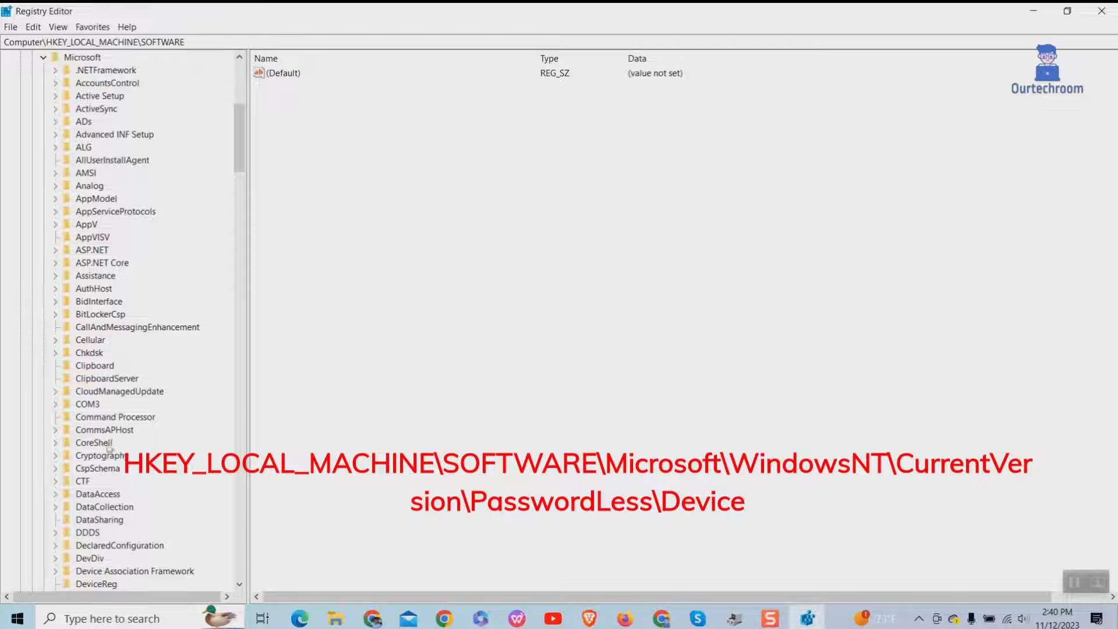
scroll(down, 3)
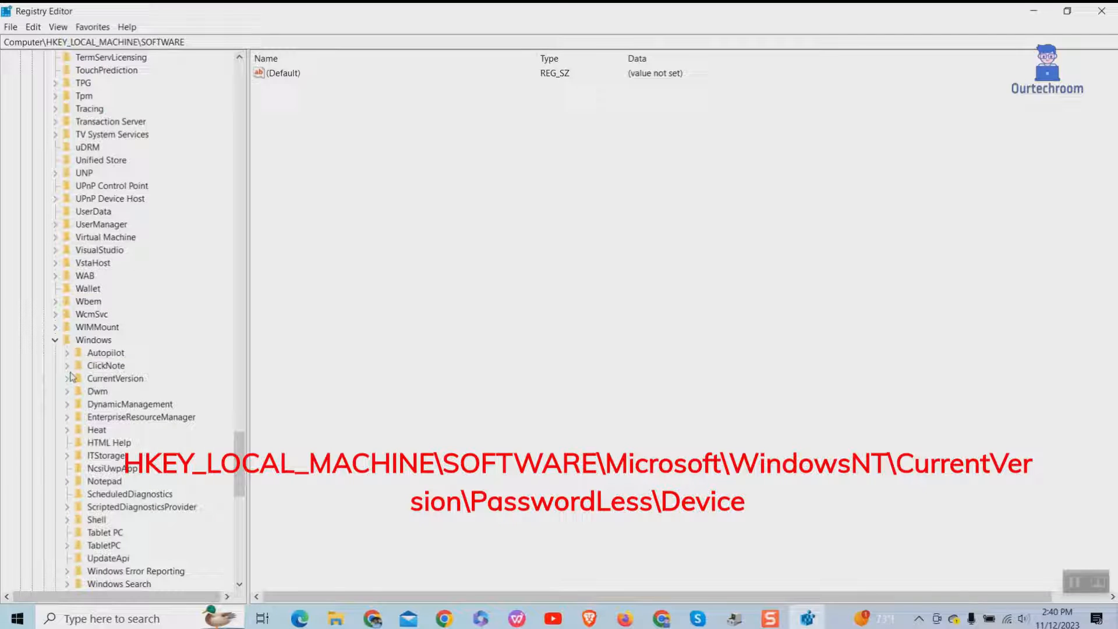
click(93, 340)
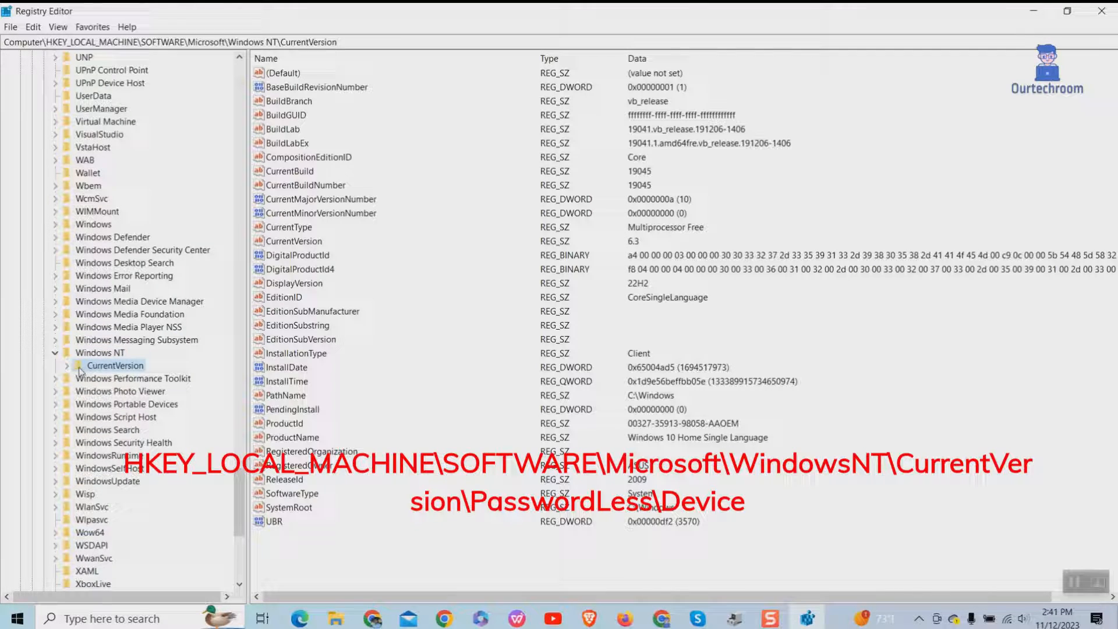
- Expand CurrentVersion > PasswordLess and select the Device subkey
click(66, 365)
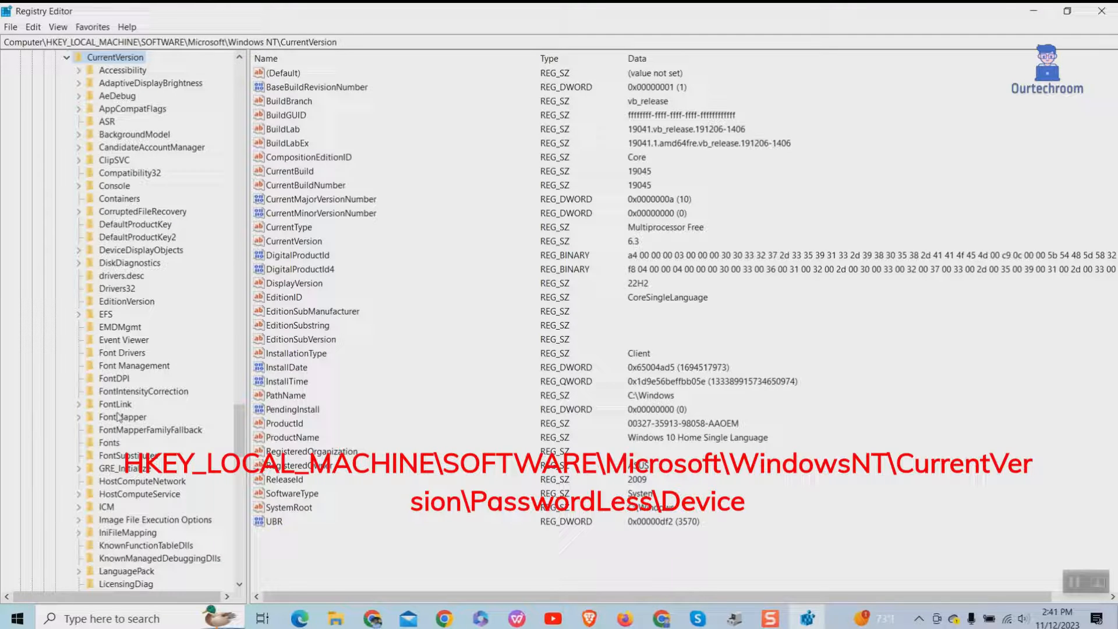
scroll(down, 3)
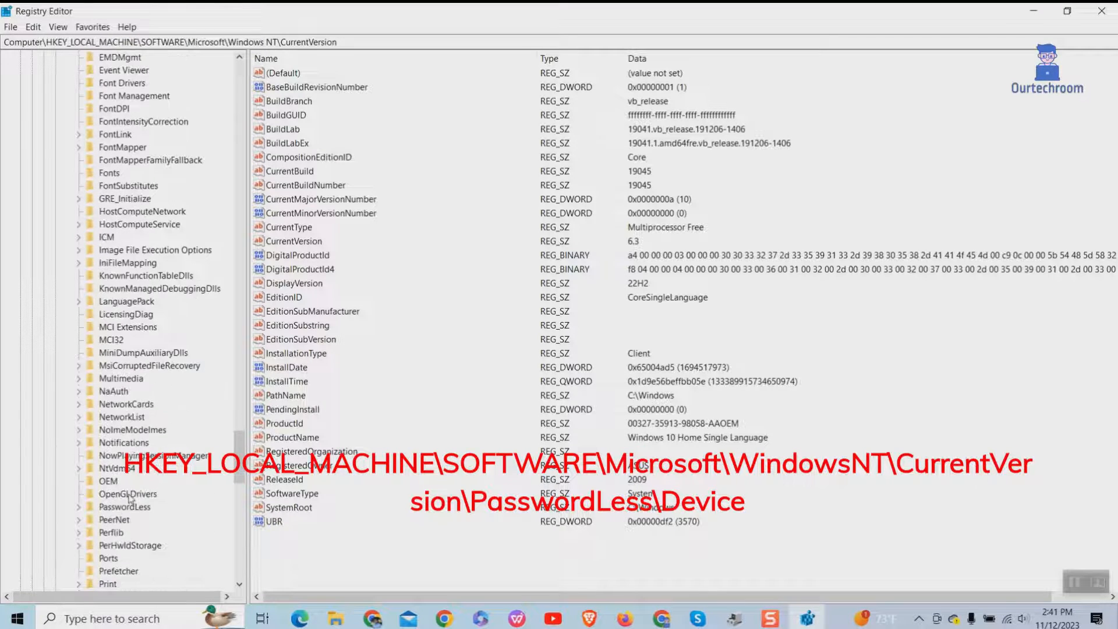
click(125, 506)
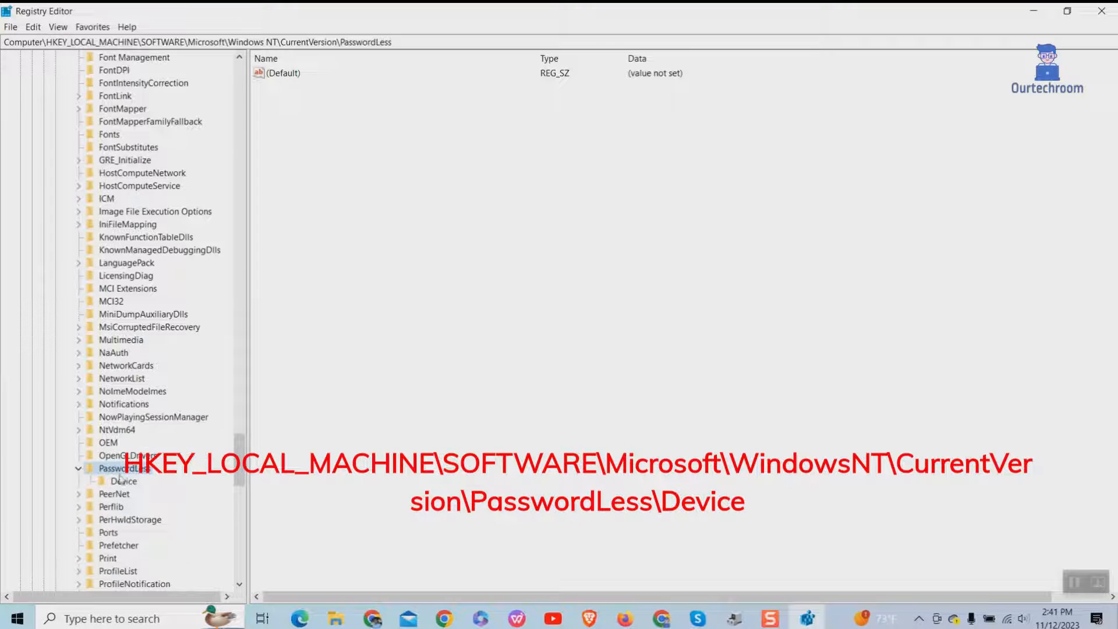
click(123, 482)
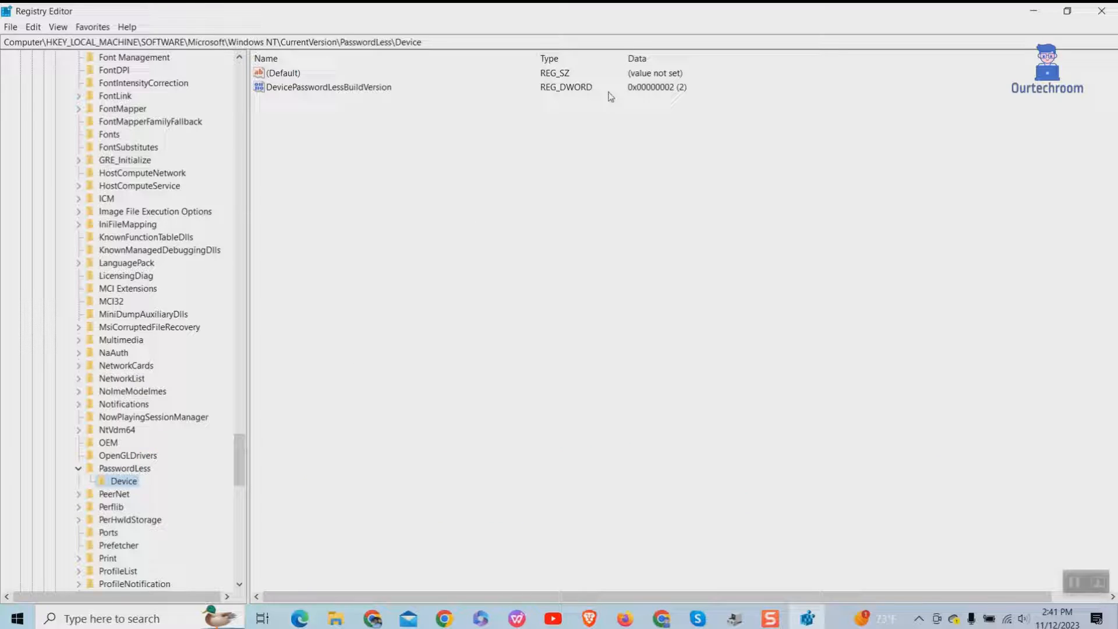
- Set DevicePasswordLessBuildVersion value data to 0 and save it
double_click(327, 87)
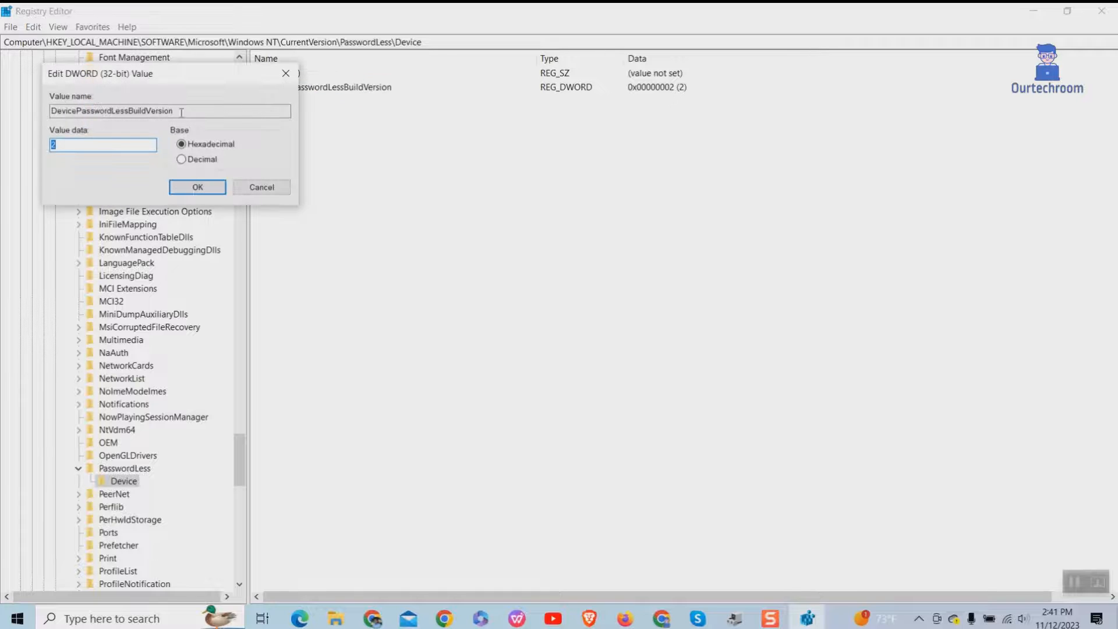
text(0)
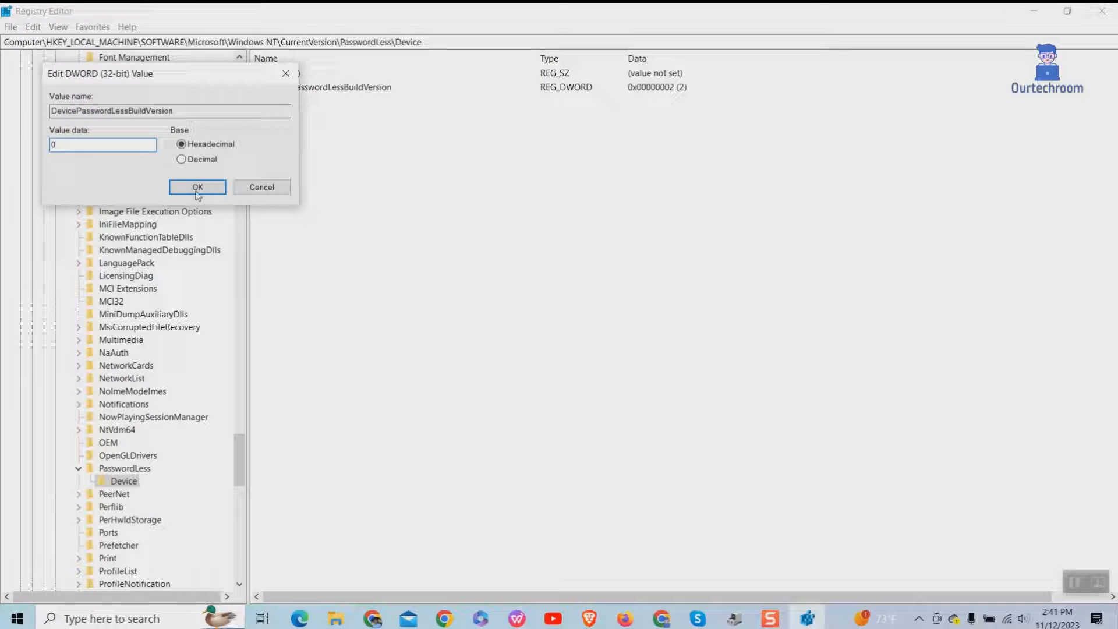
click(198, 187)
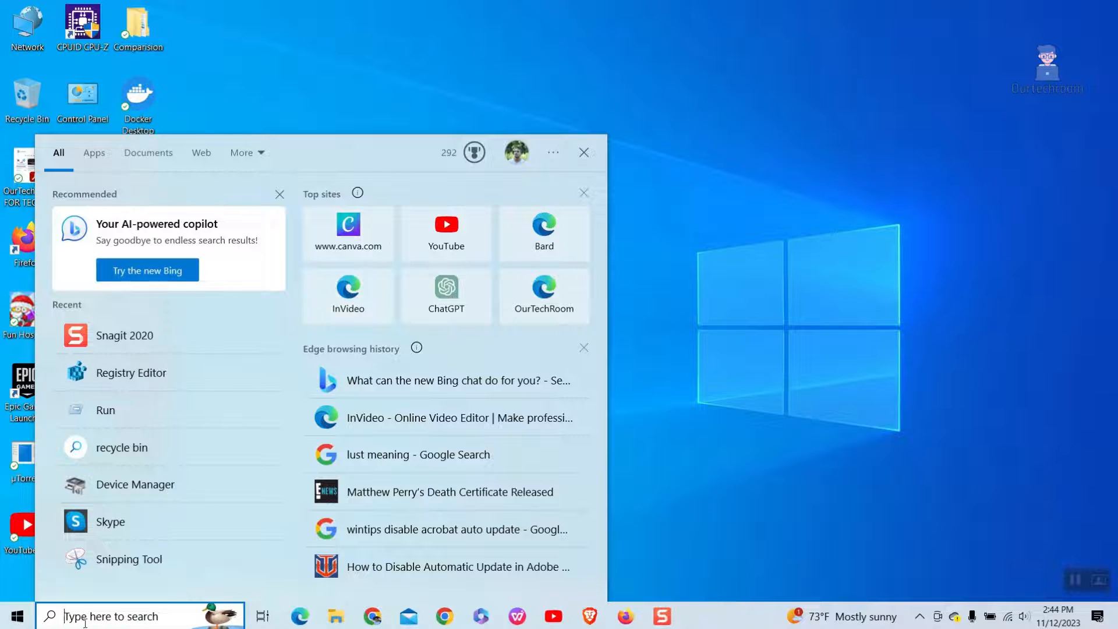
- Relaunch netplwiz via Run to reveal the 'Users must enter a user name and password' checkbox
text(ru)
text(netplwiz)
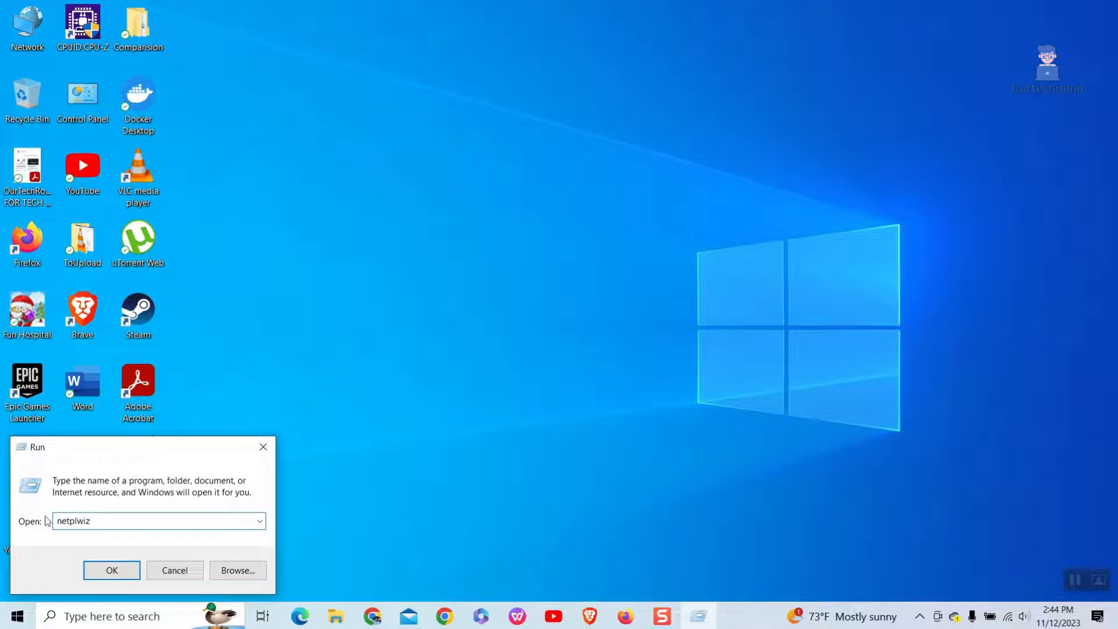
click(111, 570)
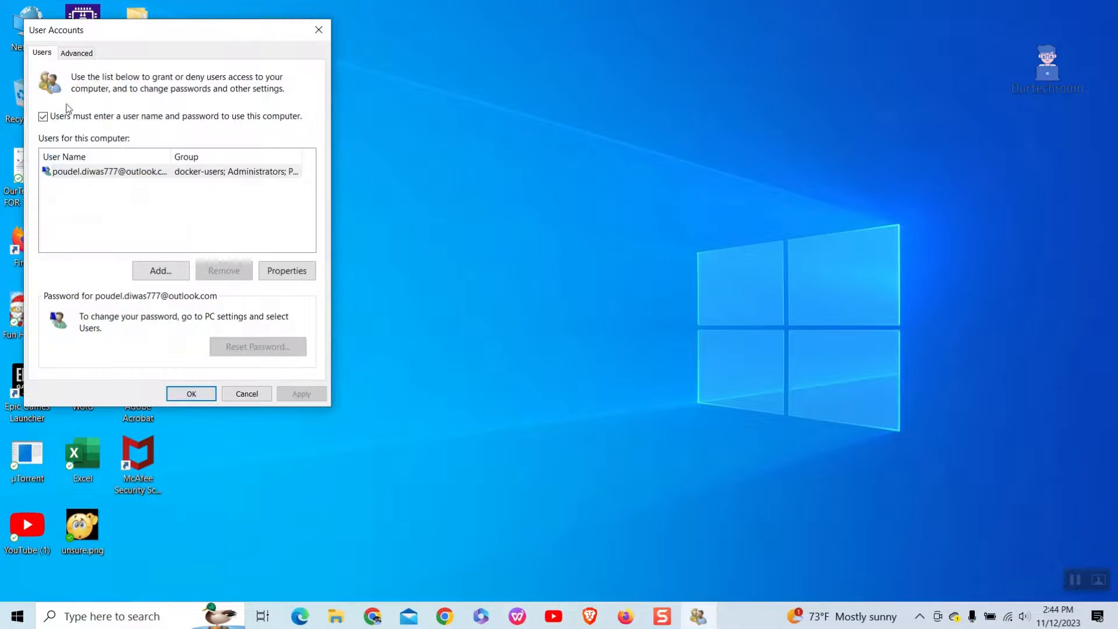